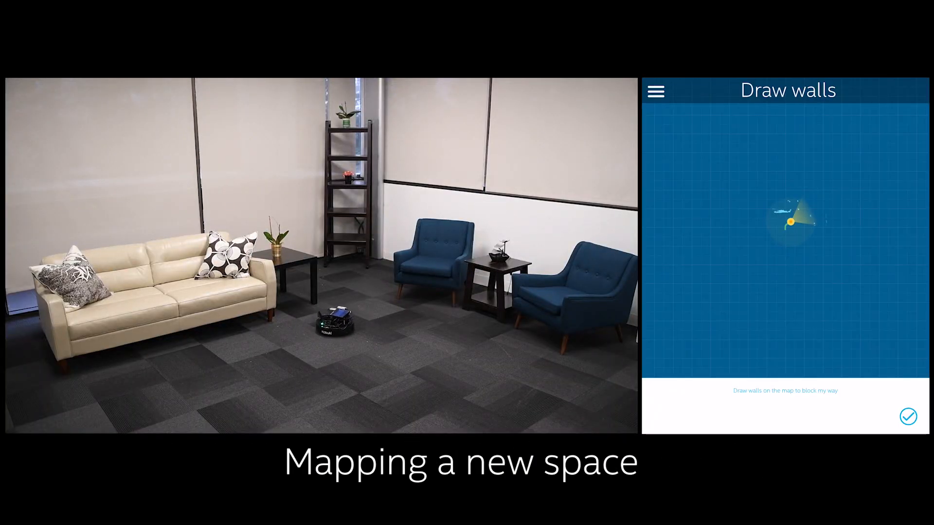
Confirm the drawn virtual wall and begin the 'Mapping house' scan
click(908, 417)
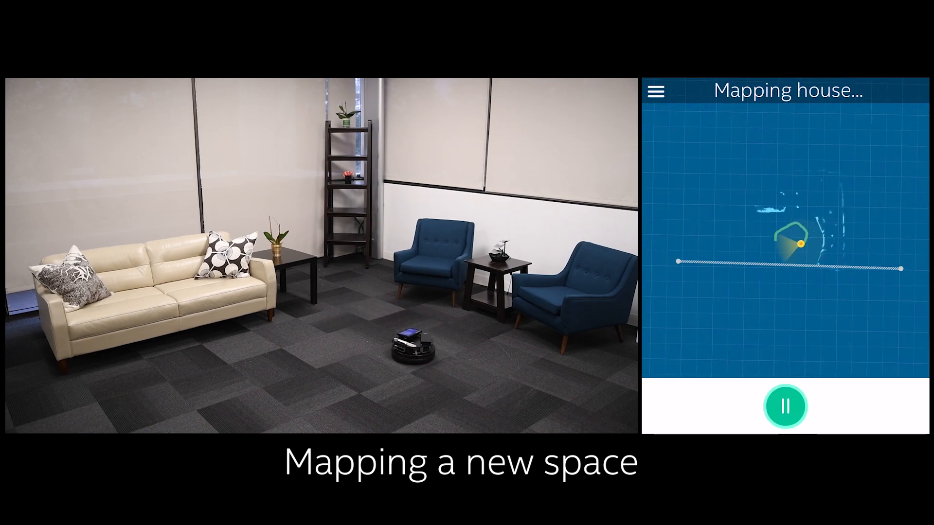